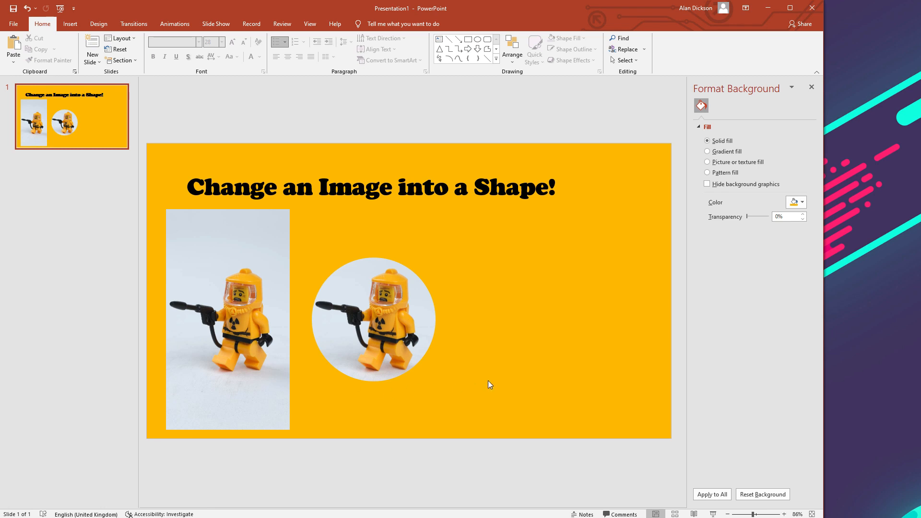
# Select the tall Lego figure photo and show its Picture Format tools
pyautogui.click(228, 318)
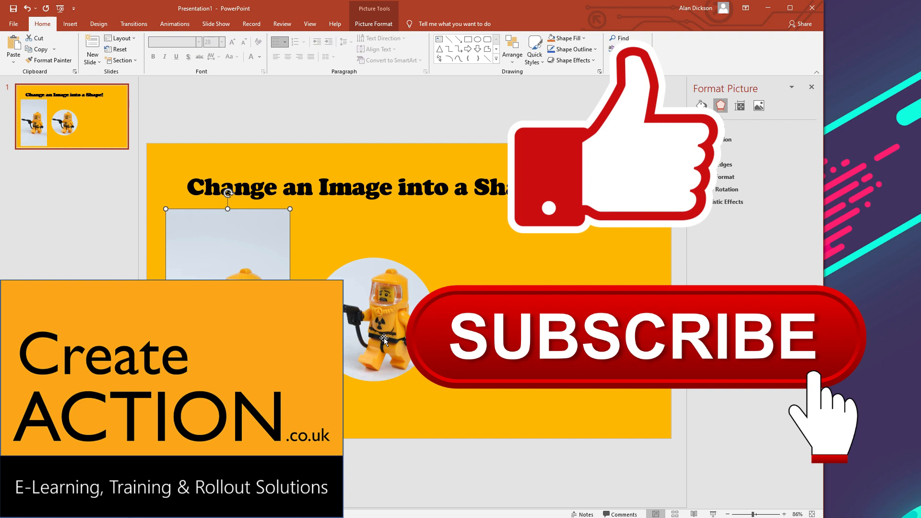
pyautogui.moveTo(383, 357)
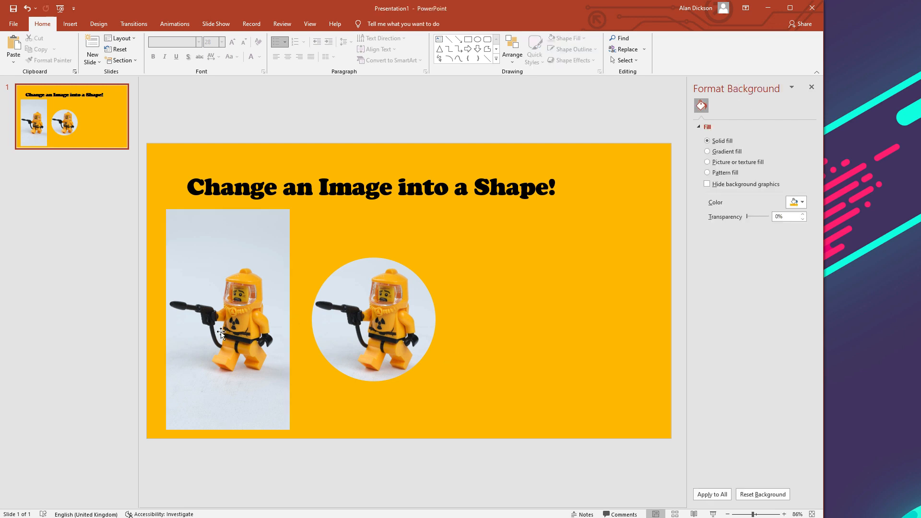
pyautogui.click(227, 320)
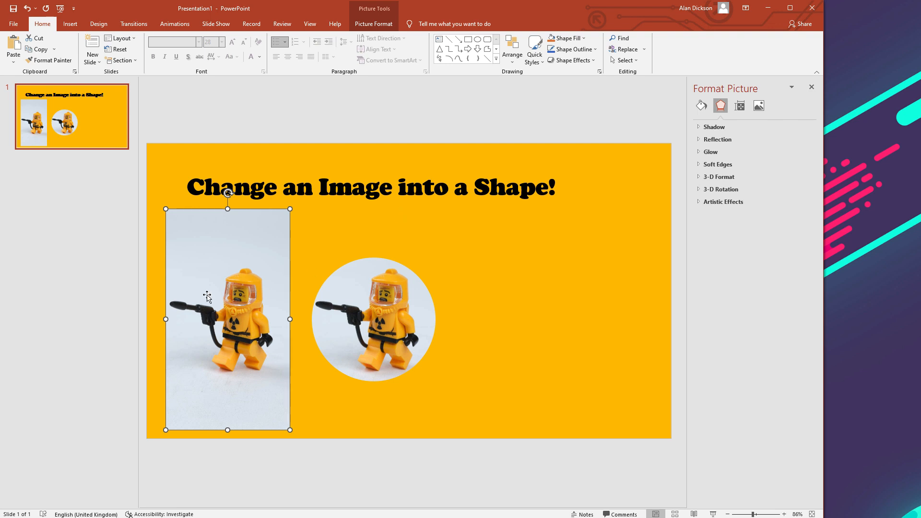
pyautogui.moveTo(249, 423)
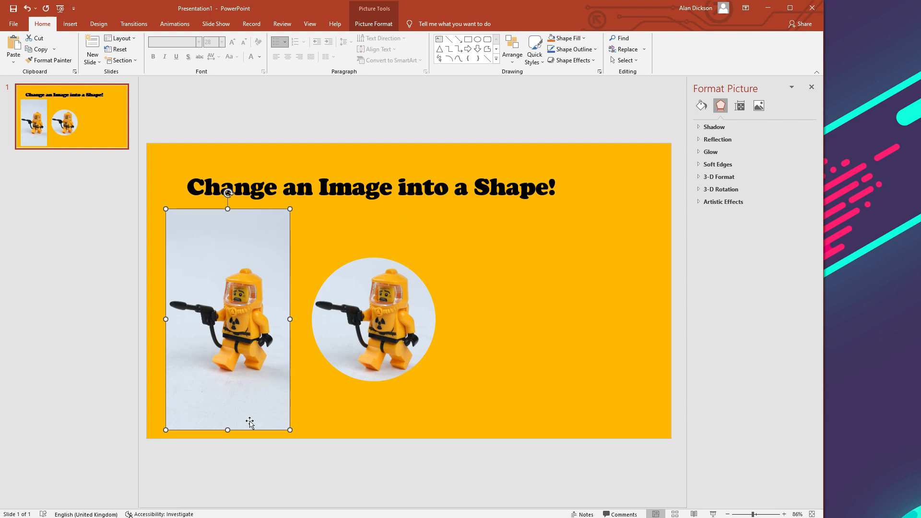
pyautogui.moveTo(219, 247)
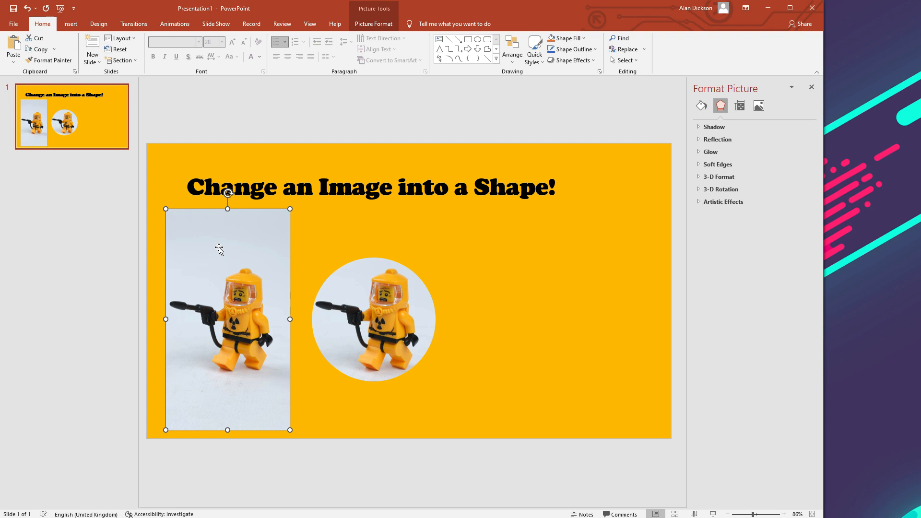
pyautogui.click(363, 257)
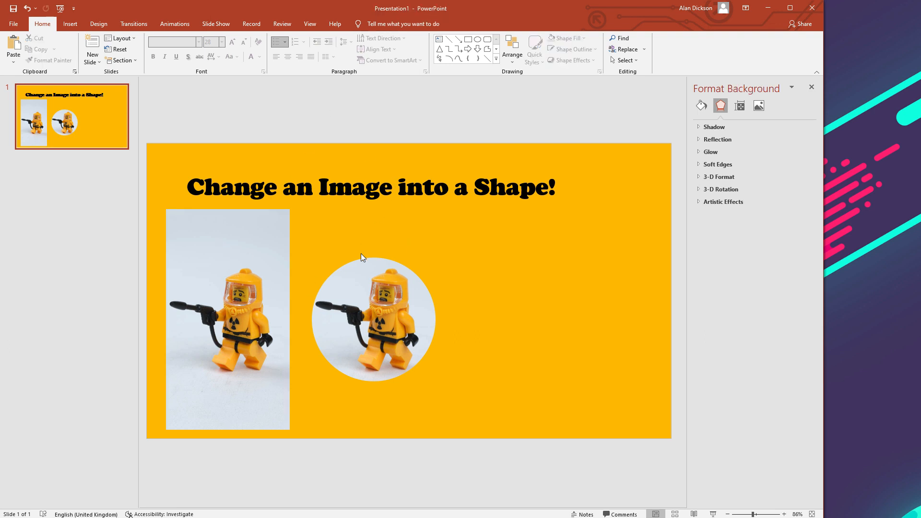
pyautogui.click(227, 319)
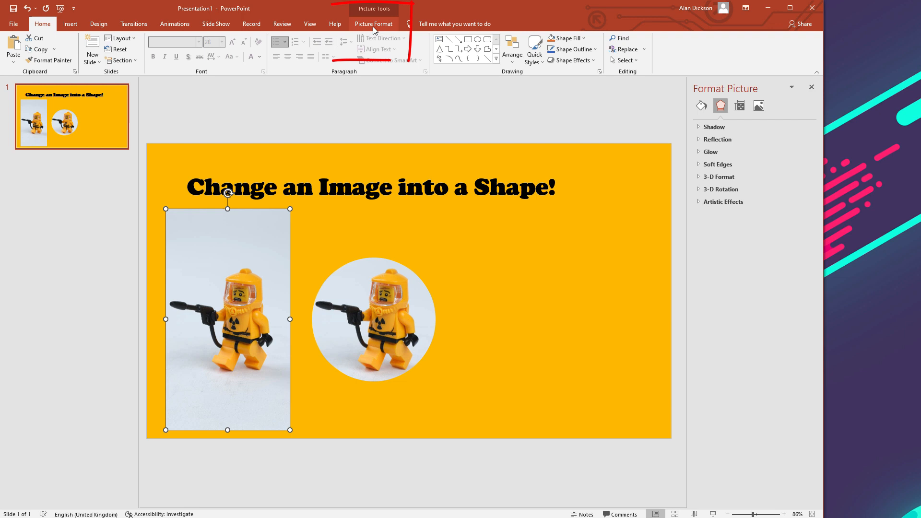
pyautogui.click(373, 23)
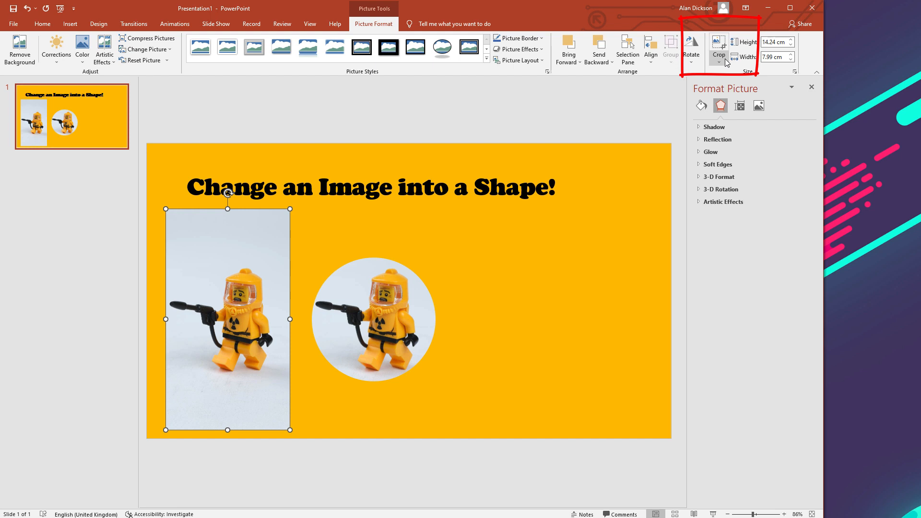
pyautogui.moveTo(718, 47)
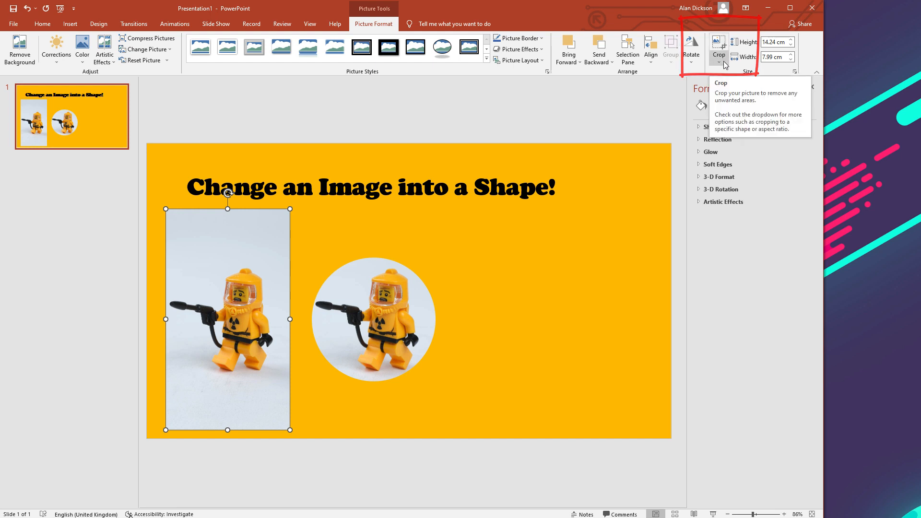
# Crop the tall Lego photo to a 1:1 square aspect ratio
pyautogui.click(718, 55)
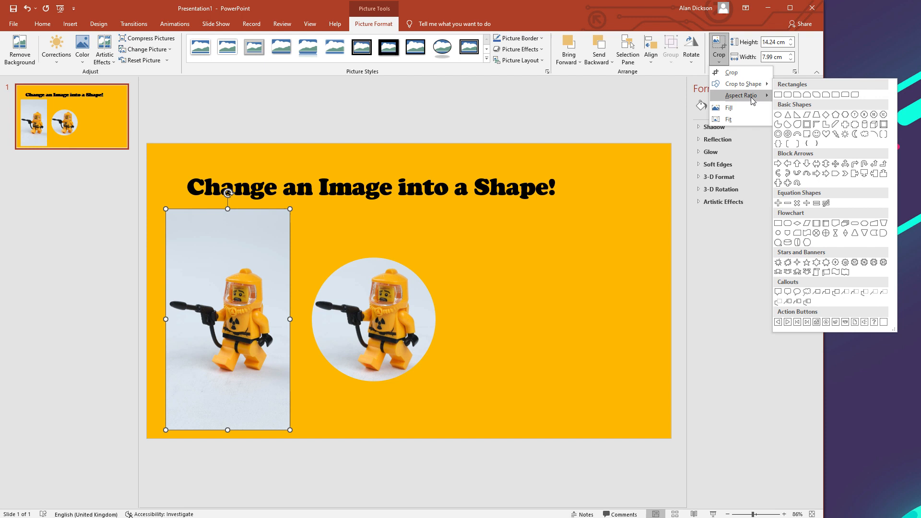
pyautogui.click(742, 95)
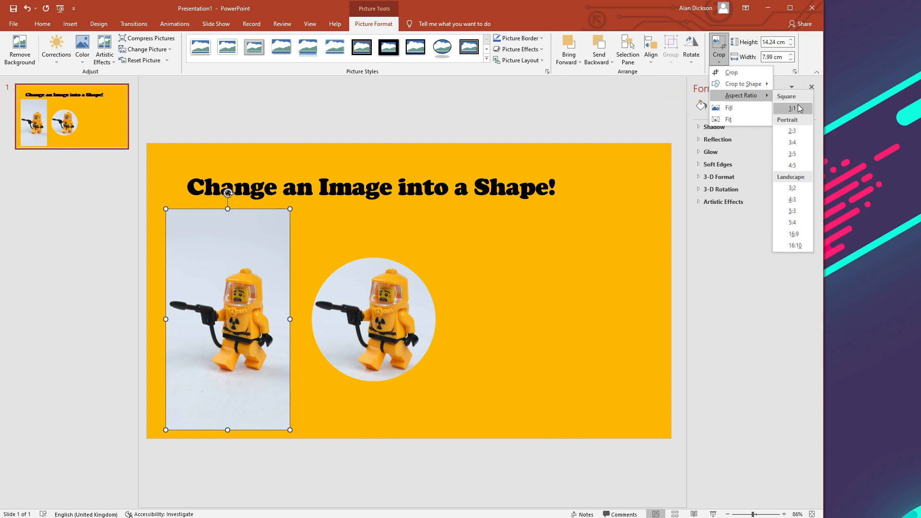
pyautogui.click(791, 108)
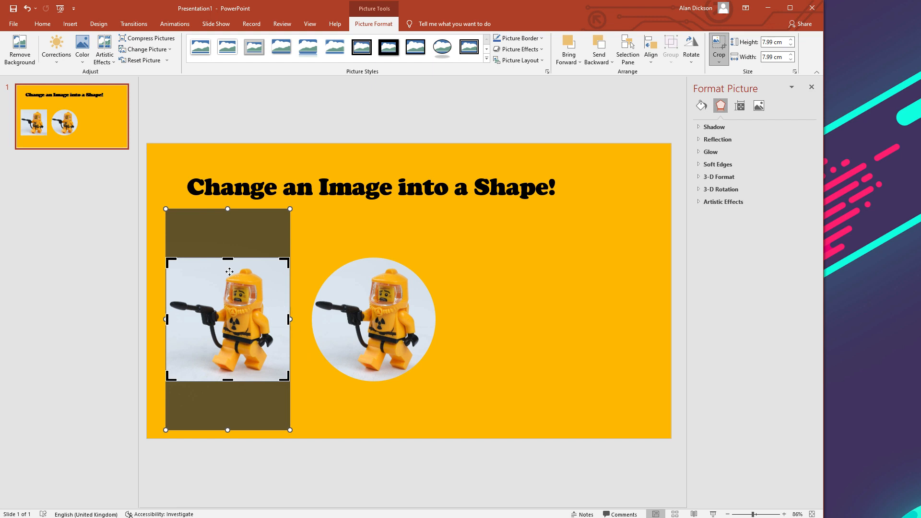
pyautogui.moveTo(224, 276)
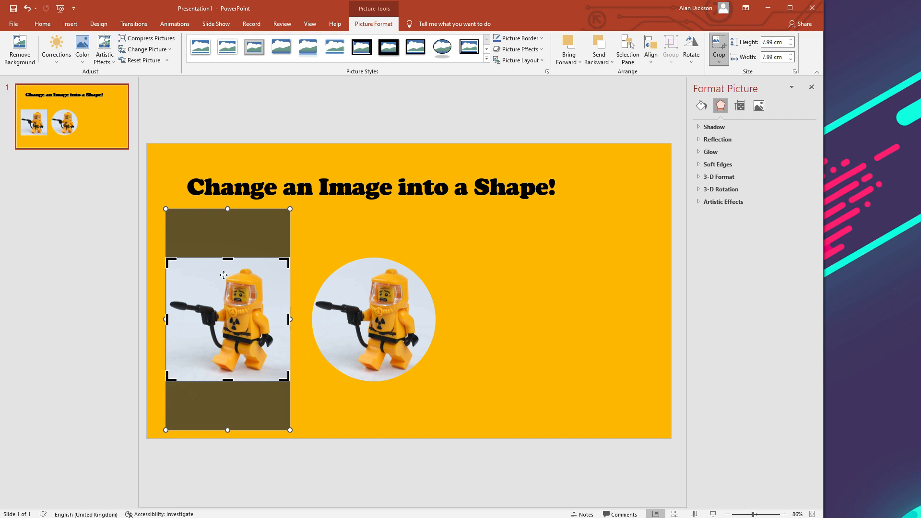
pyautogui.moveTo(241, 296)
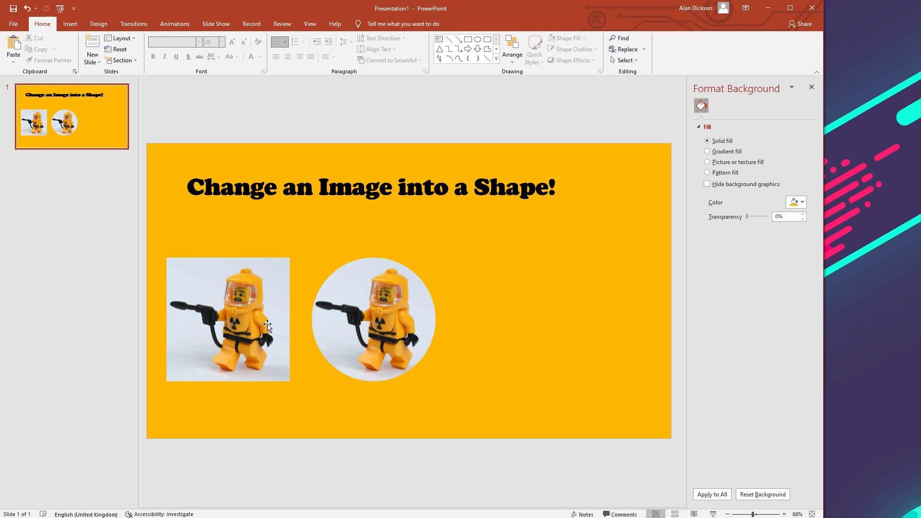
# Crop the square Lego photo to an Oval shape, making it a circle
pyautogui.click(228, 320)
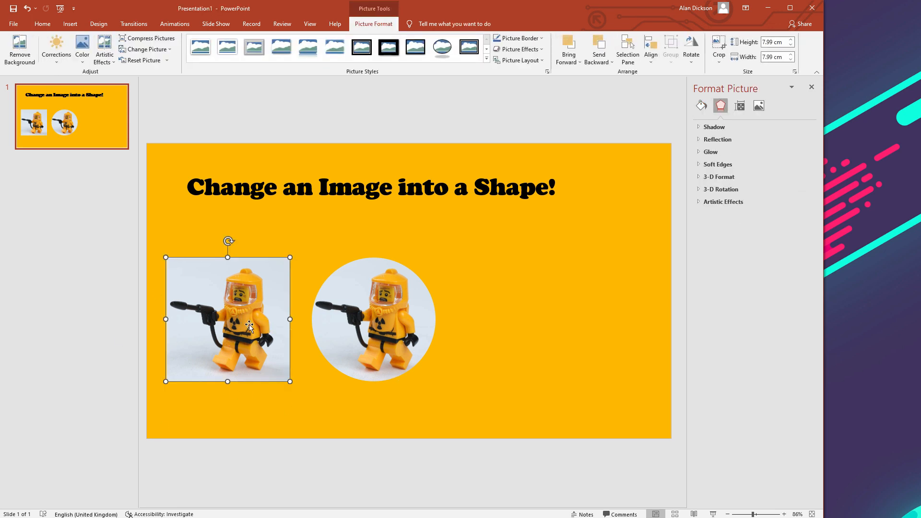
pyautogui.moveTo(687, 104)
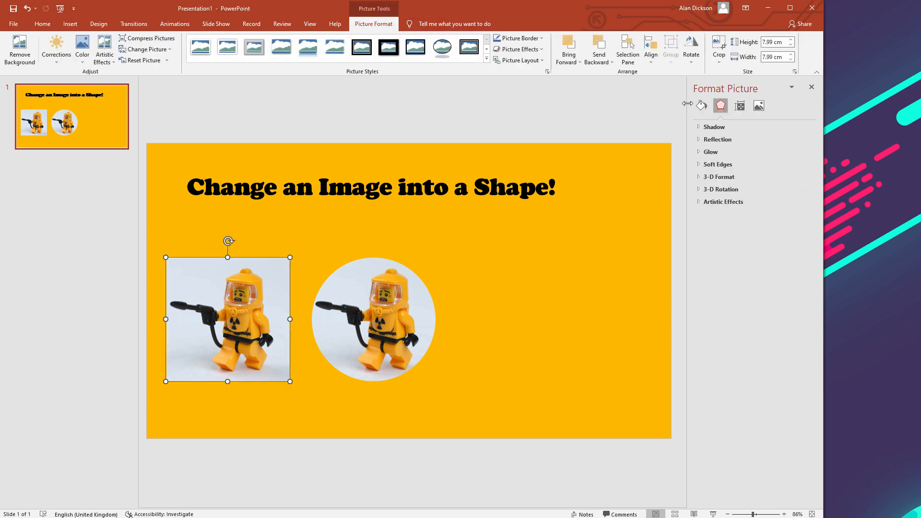
pyautogui.moveTo(717, 47)
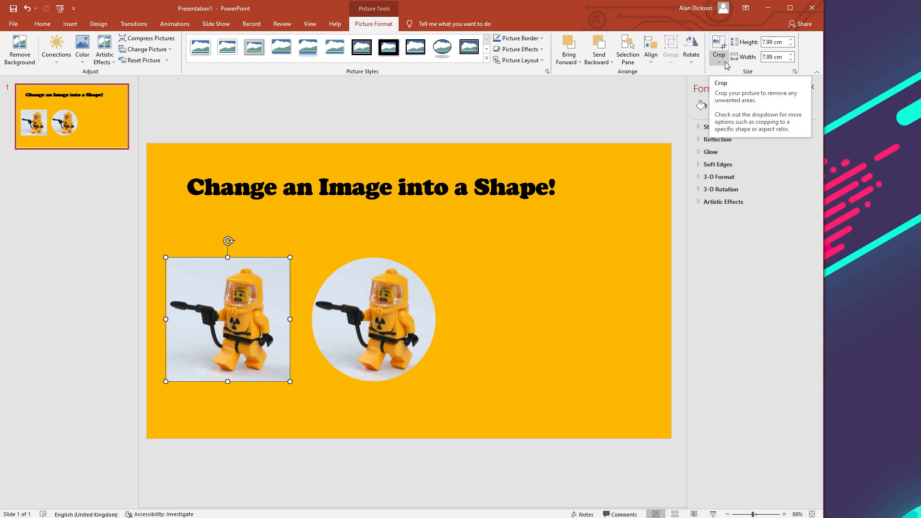
pyautogui.click(718, 59)
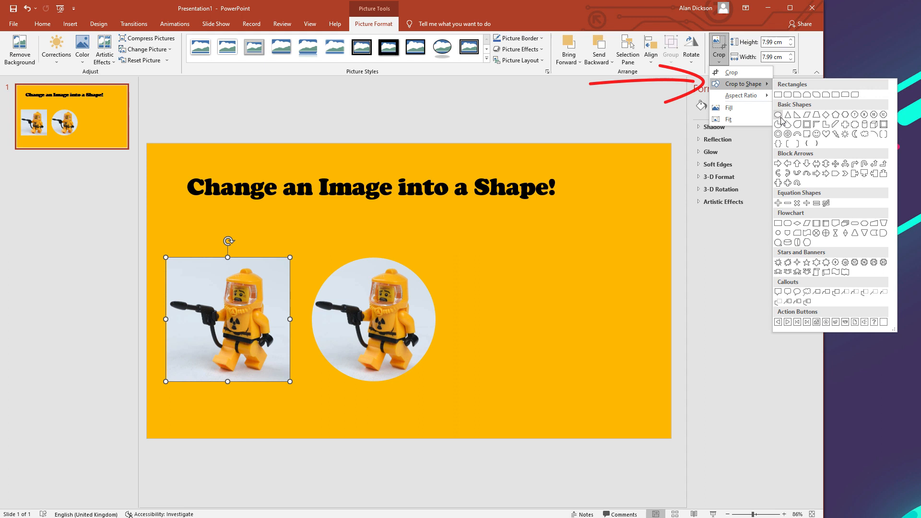
pyautogui.click(778, 116)
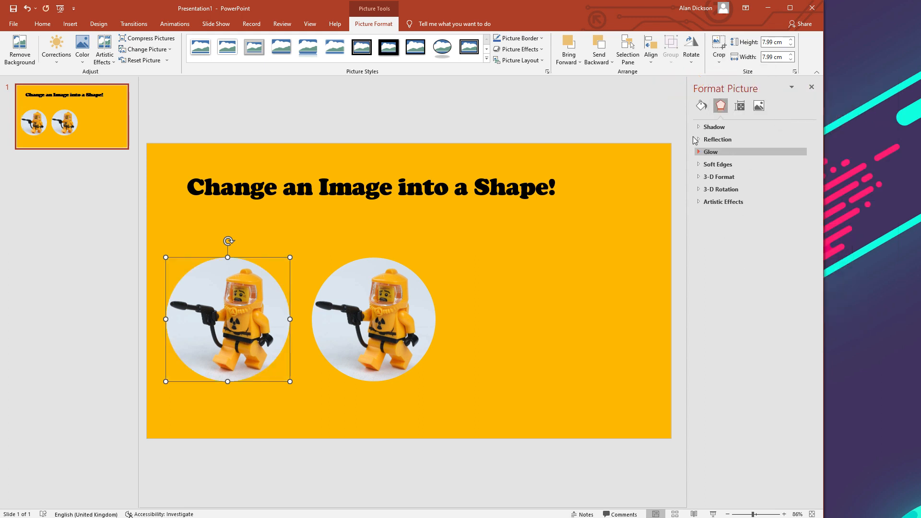
# Crop the circular Lego photo to an Isosceles Triangle shape instead
pyautogui.click(718, 47)
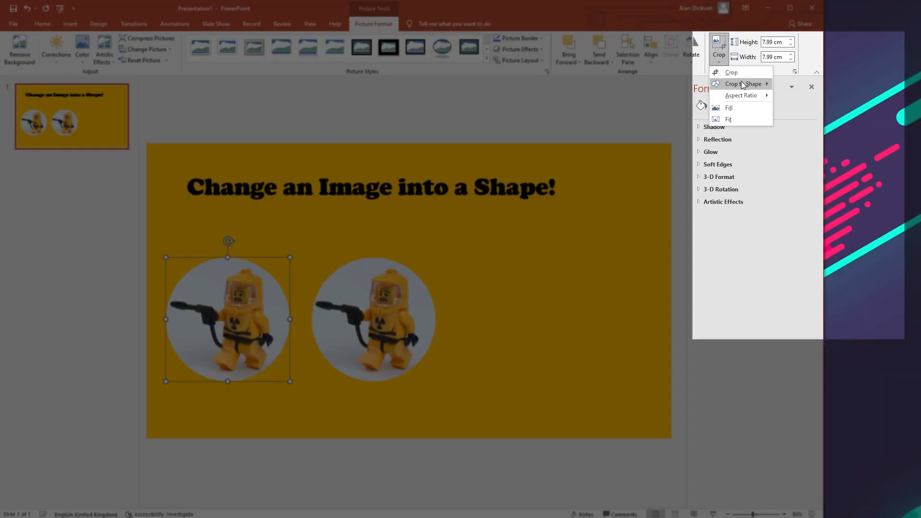
pyautogui.click(742, 83)
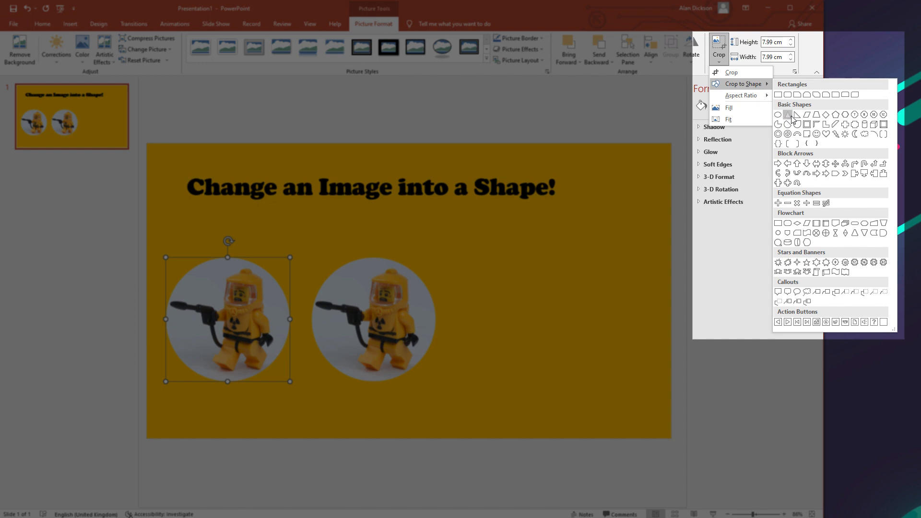
pyautogui.click(796, 114)
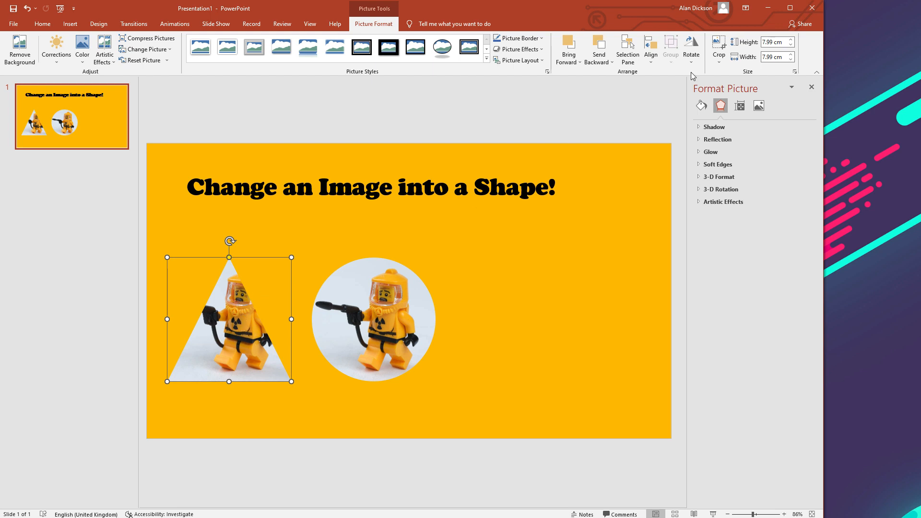
# Crop the triangular Lego photo to a Teardrop shape from Basic Shapes
pyautogui.click(718, 49)
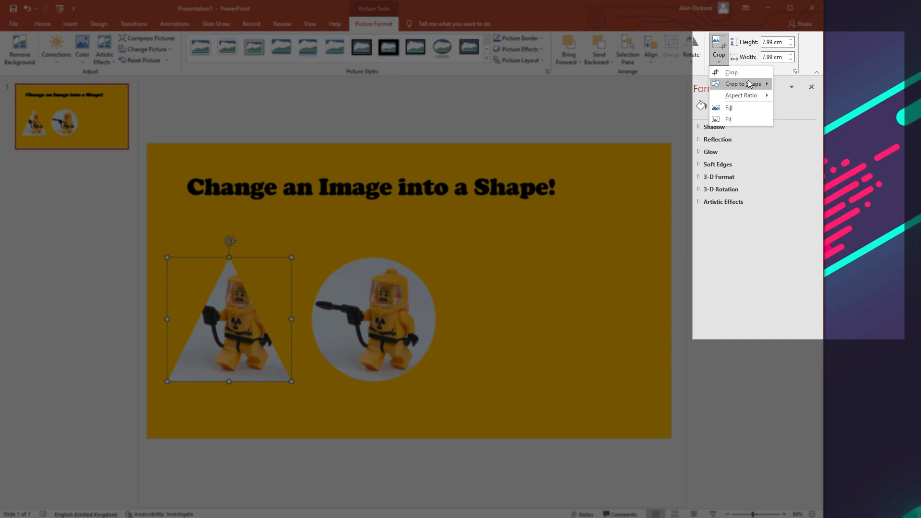
pyautogui.click(742, 84)
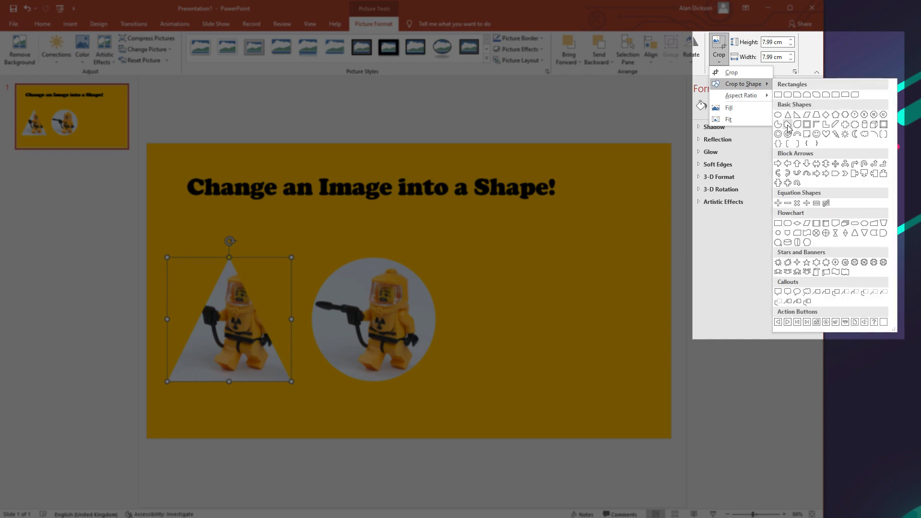
pyautogui.click(778, 114)
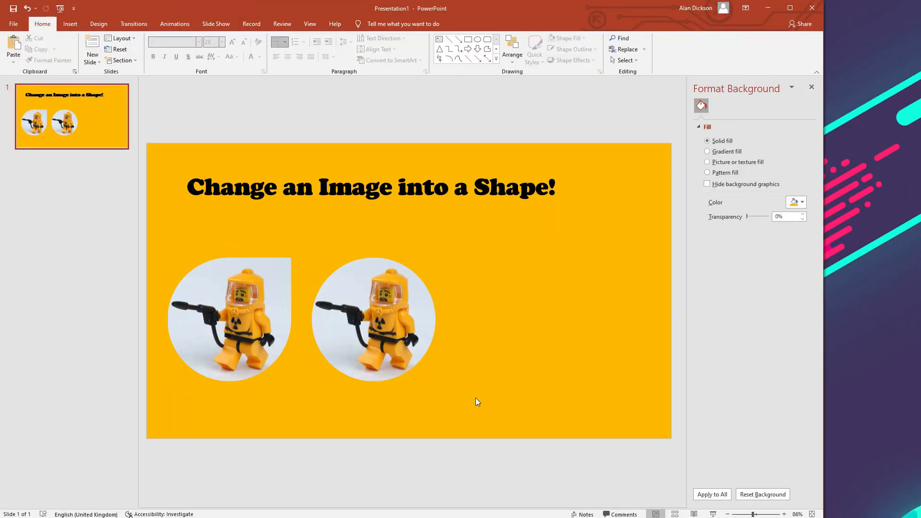
pyautogui.moveTo(437, 417)
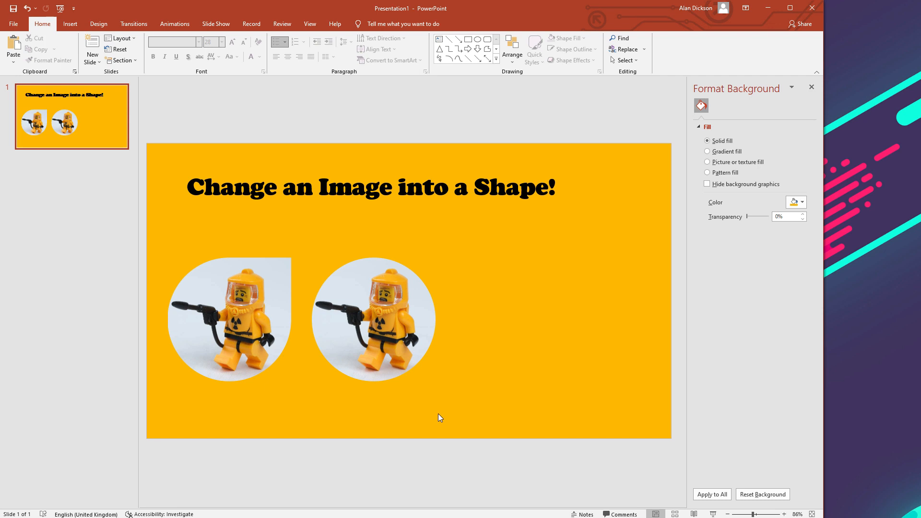
pyautogui.click(229, 319)
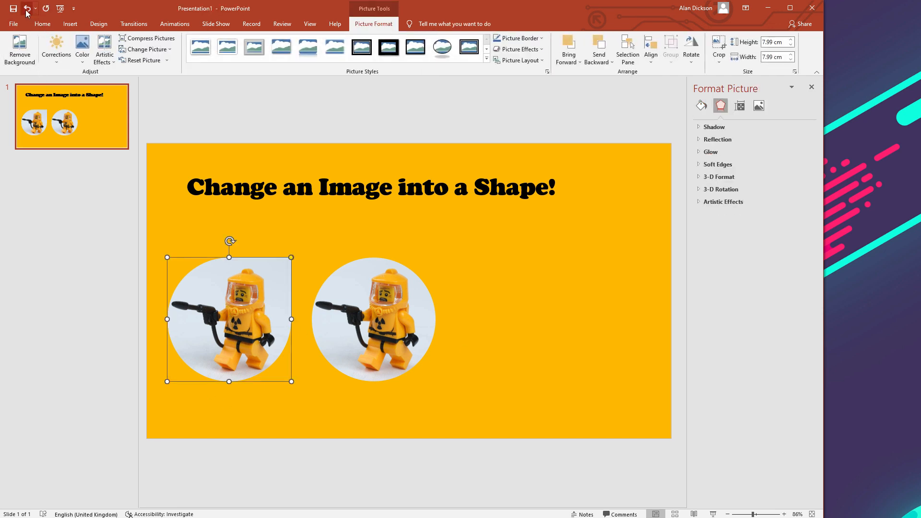
# Undo the circle and square crops so the left Lego photo is a tall rectangle again
pyautogui.click(27, 8)
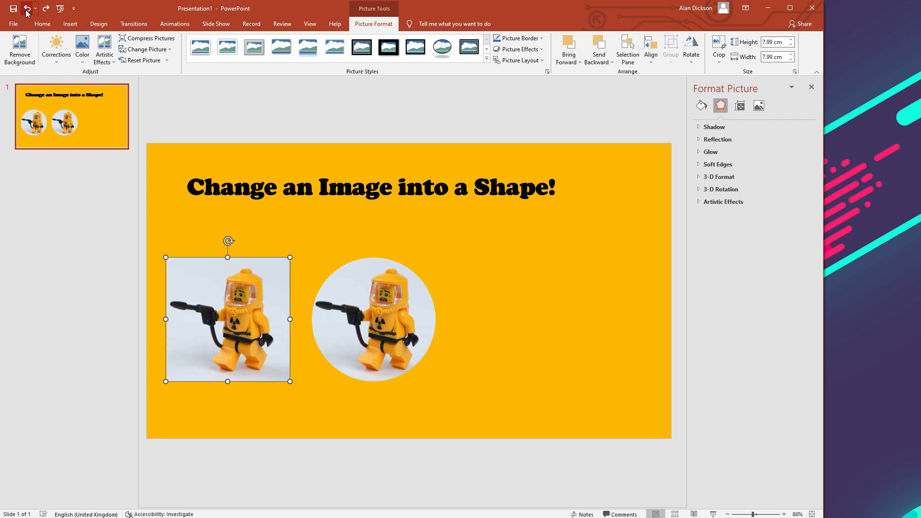
pyautogui.click(717, 48)
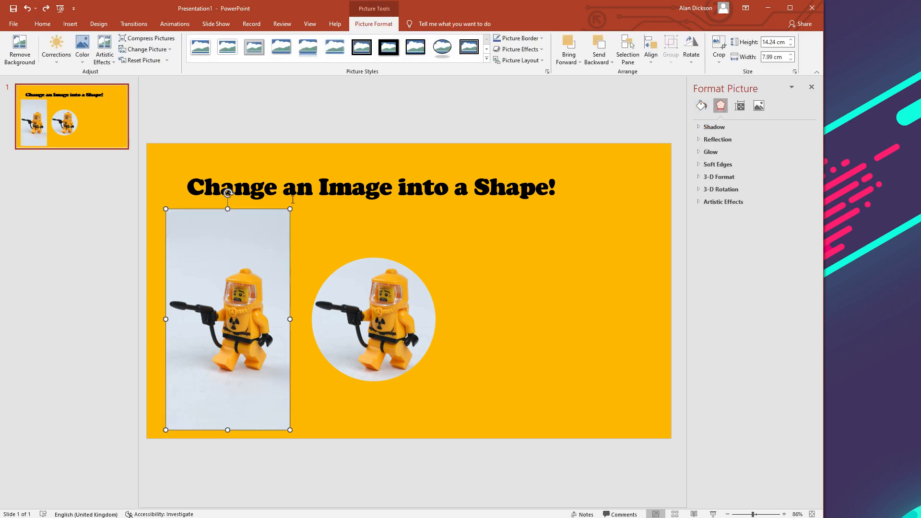
pyautogui.moveTo(267, 447)
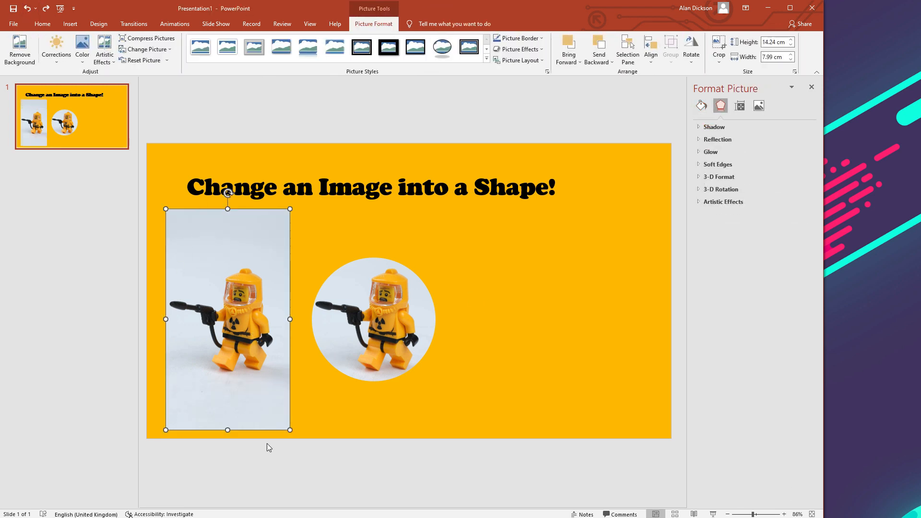
pyautogui.moveTo(719, 50)
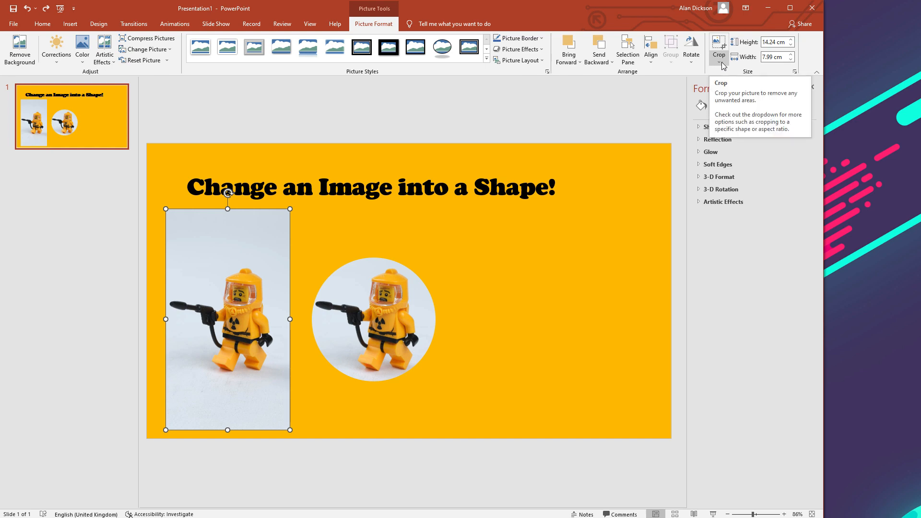
# Crop the left Lego photo to an oval, then back to a 1:1 circle
pyautogui.click(722, 63)
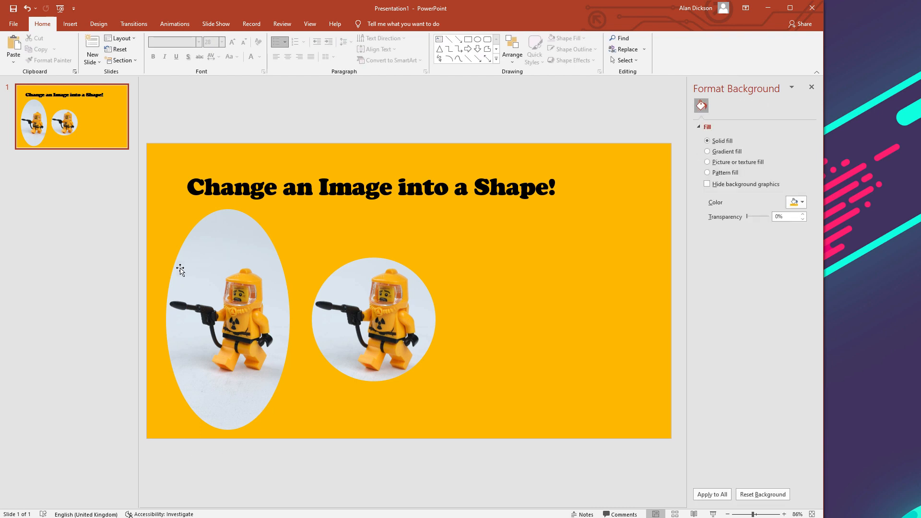
pyautogui.click(227, 320)
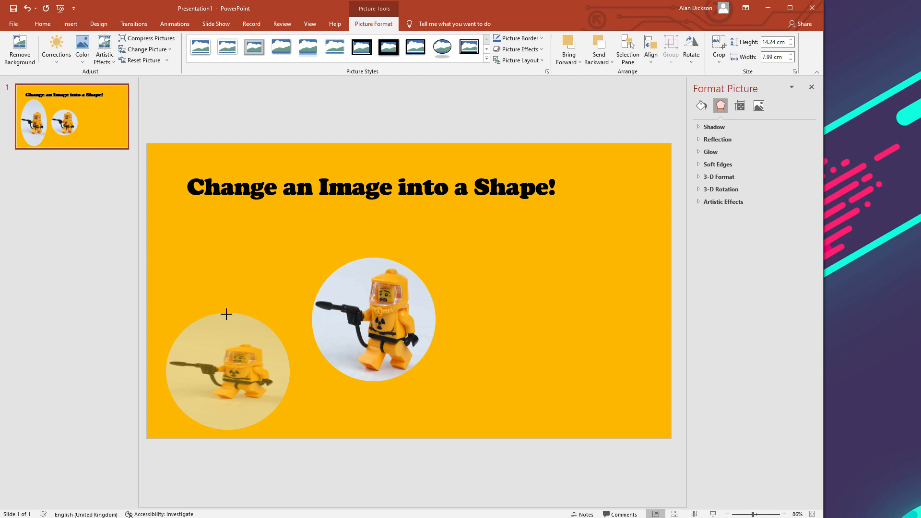
pyautogui.click(229, 371)
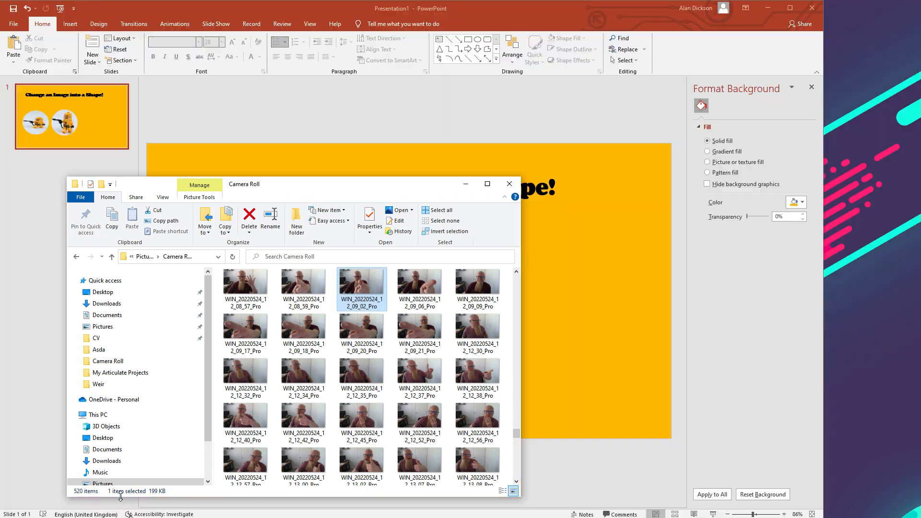
# Insert a WIN webcam selfie from the Camera Roll folder onto the slide
pyautogui.click(362, 327)
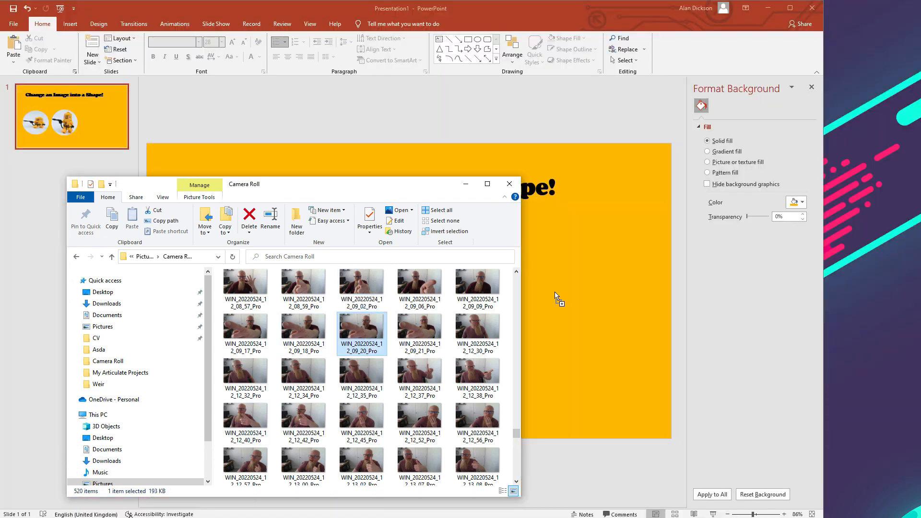
pyautogui.doubleClick(362, 332)
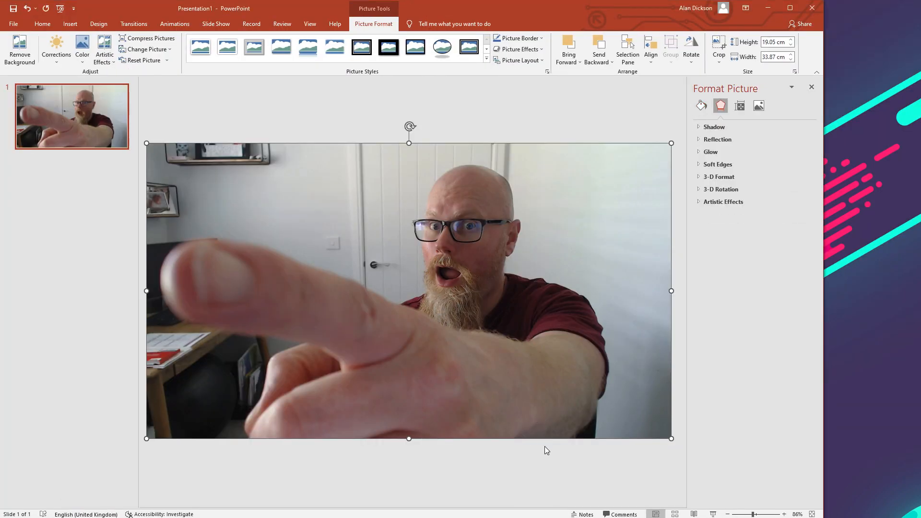
pyautogui.moveTo(521, 392)
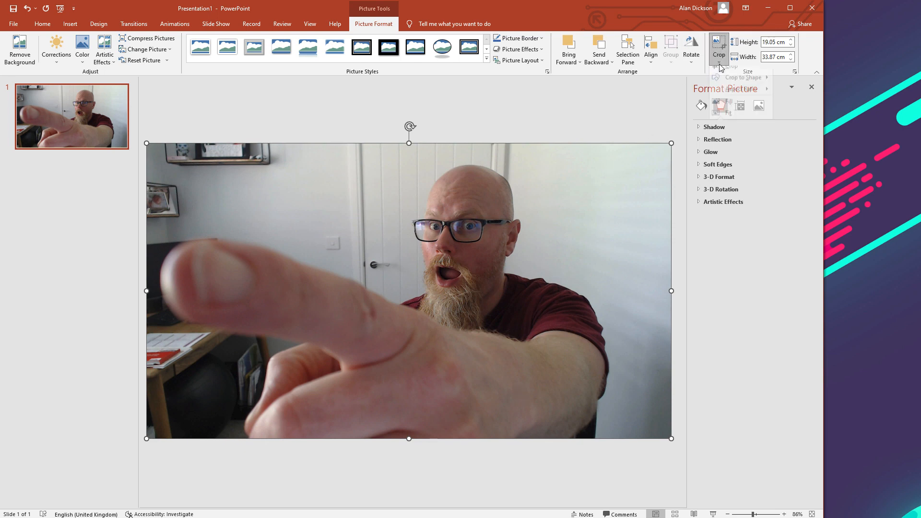
# Trim and shrink the selfie to a near-square picture at the slide's centre-right
pyautogui.click(717, 49)
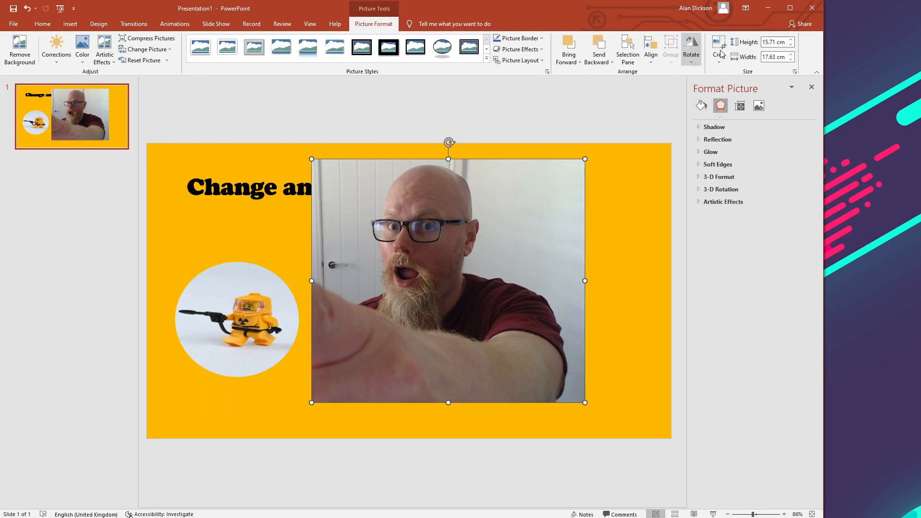
pyautogui.click(717, 48)
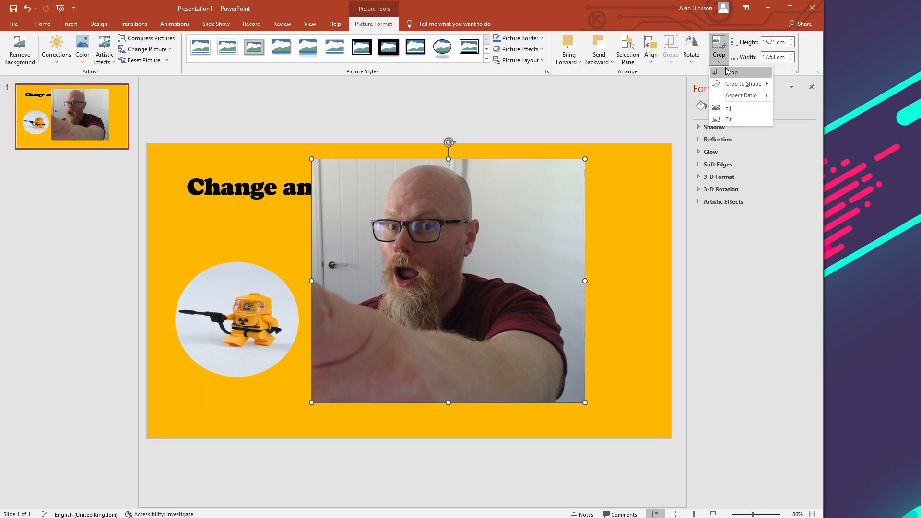
pyautogui.click(742, 83)
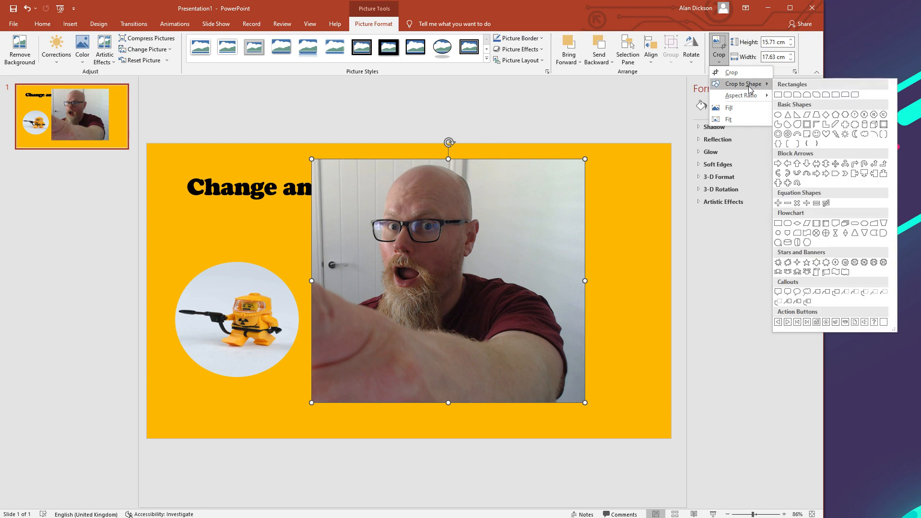
pyautogui.moveTo(658, 91)
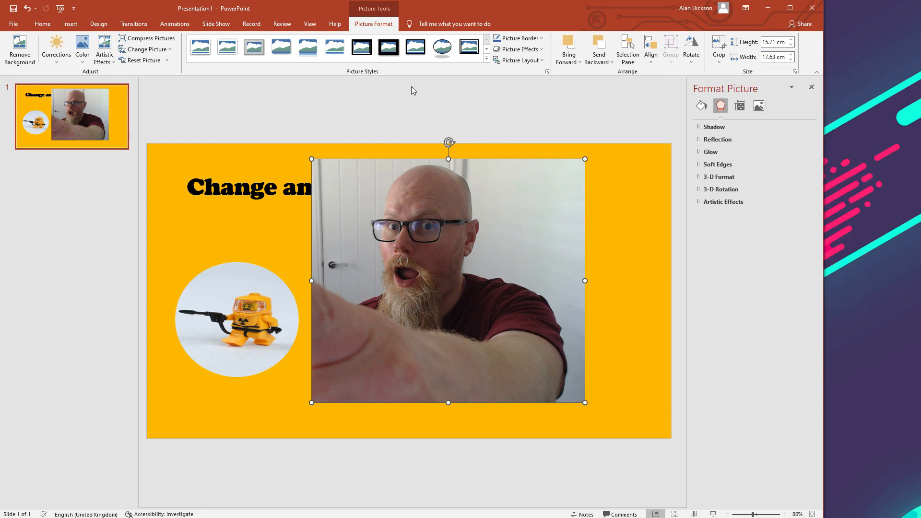
# Crop the selfie to an Oval shape, then undo it back to a tall rectangle
pyautogui.click(719, 46)
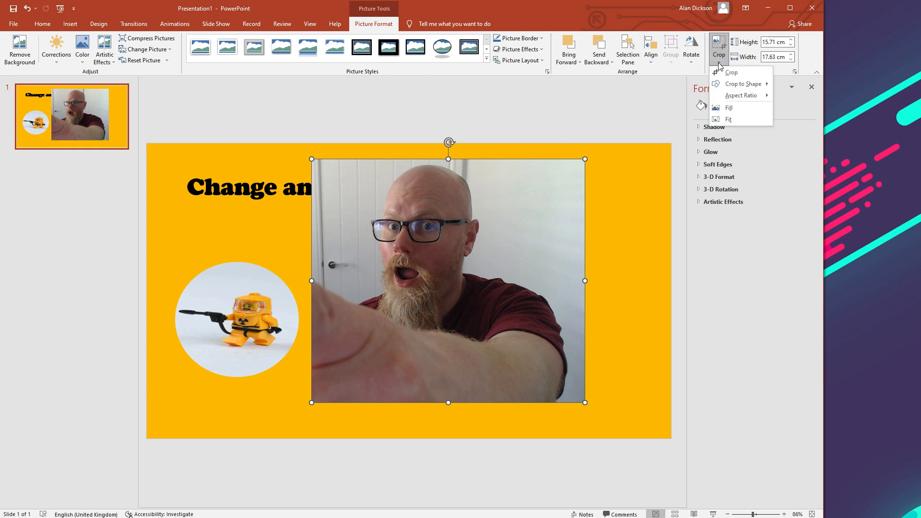
pyautogui.click(742, 84)
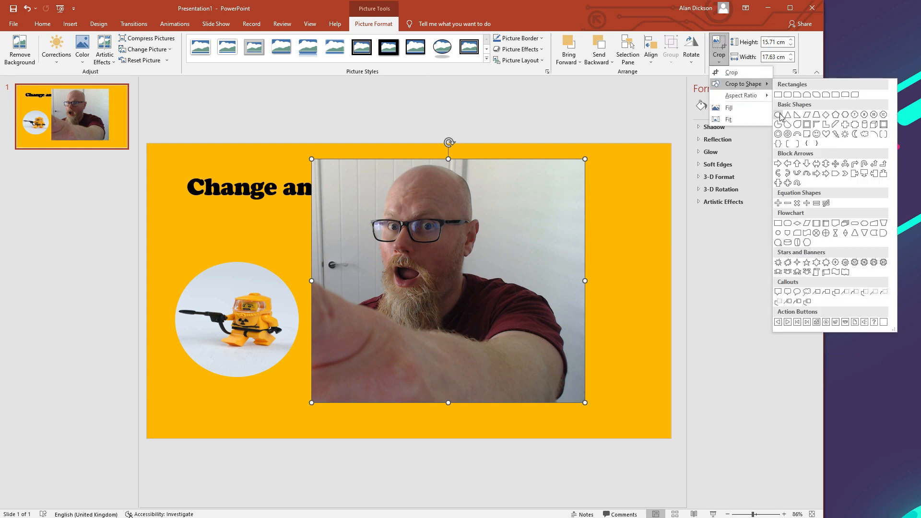
pyautogui.click(785, 114)
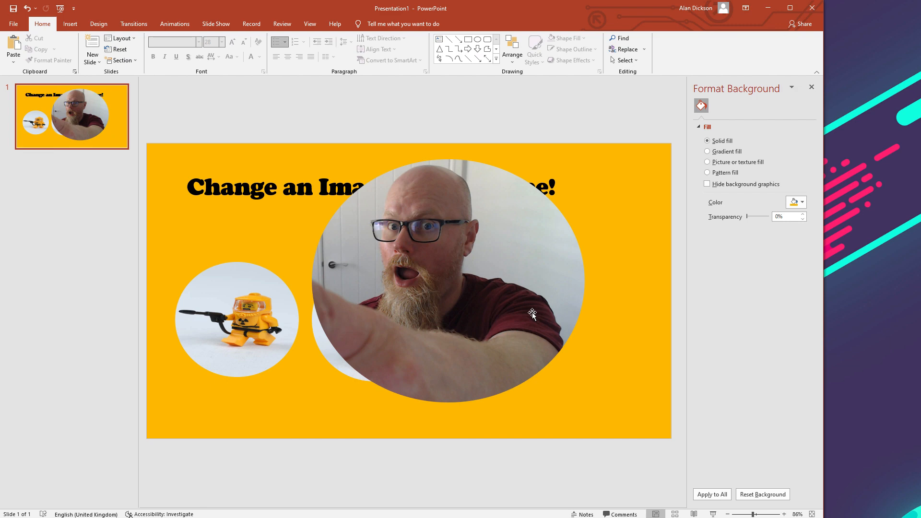
pyautogui.click(448, 280)
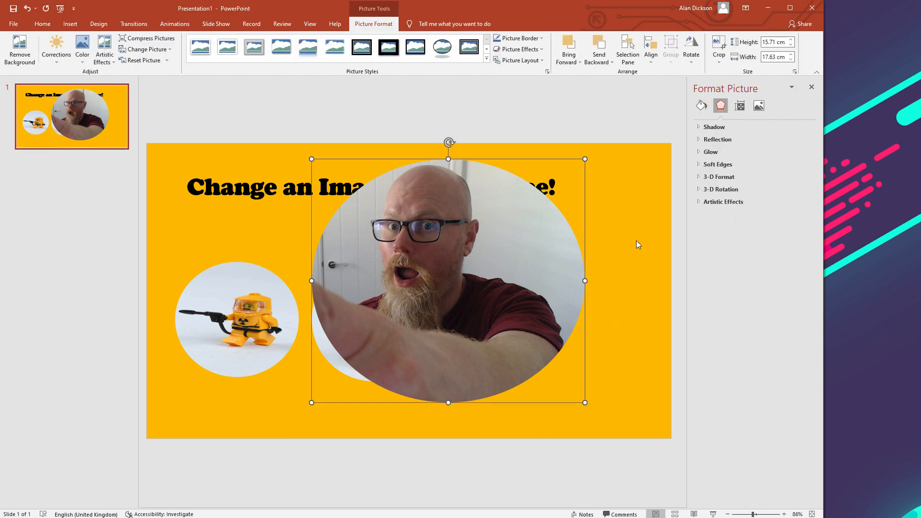
pyautogui.click(28, 9)
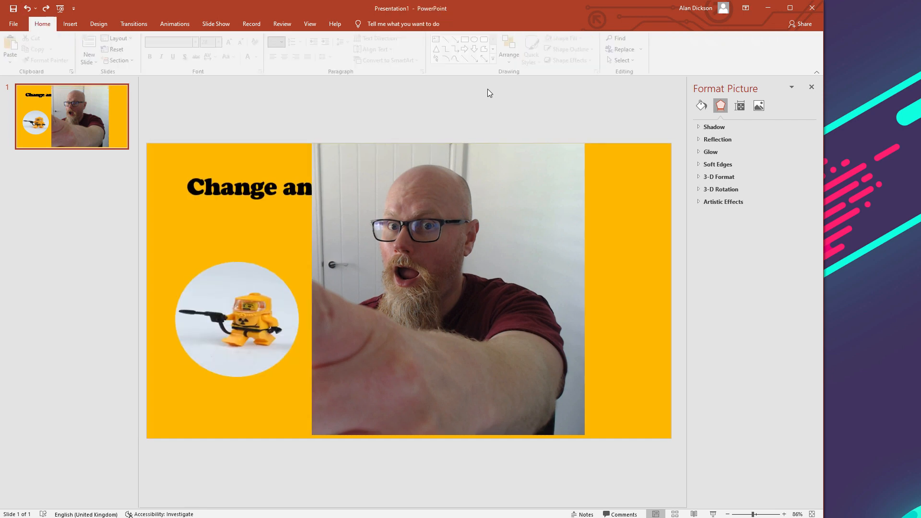
# Crop the selfie to a 1:1 square aspect ratio
pyautogui.click(448, 288)
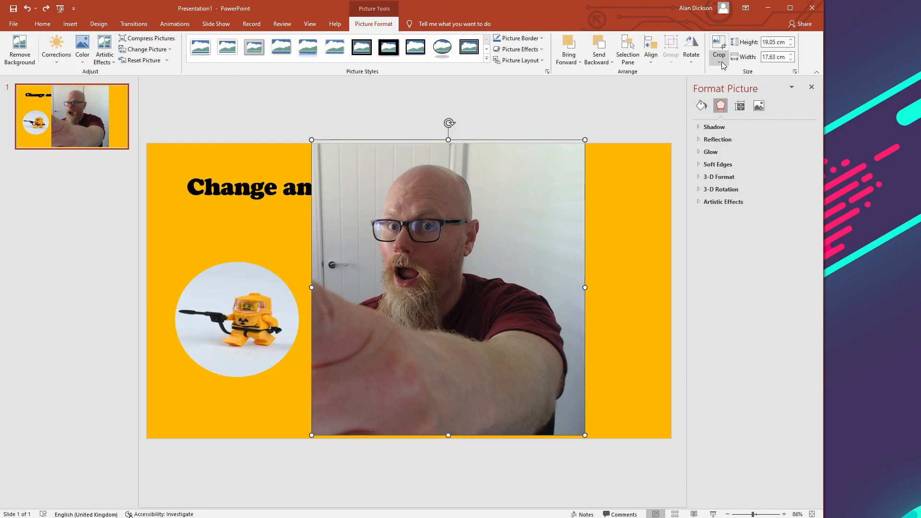
pyautogui.click(719, 50)
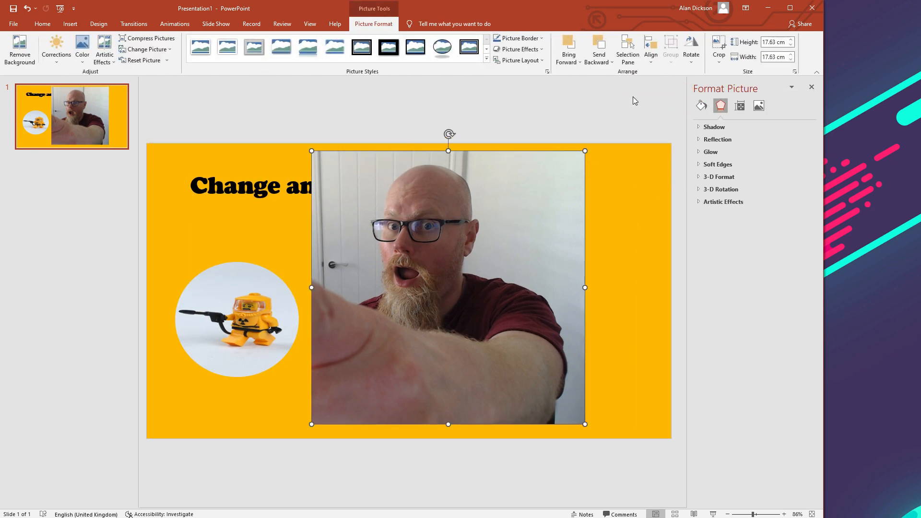
# Crop the square selfie to an Isosceles Triangle shape and view the result
pyautogui.click(718, 50)
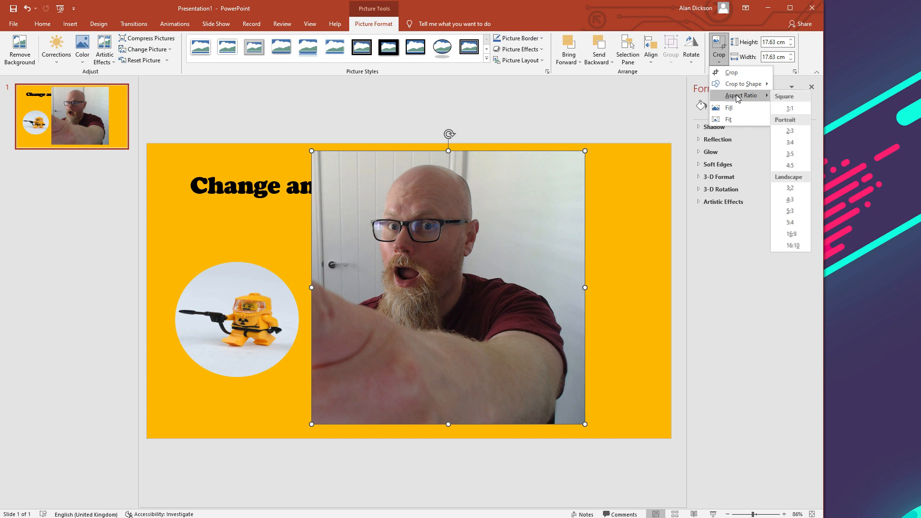
pyautogui.click(743, 84)
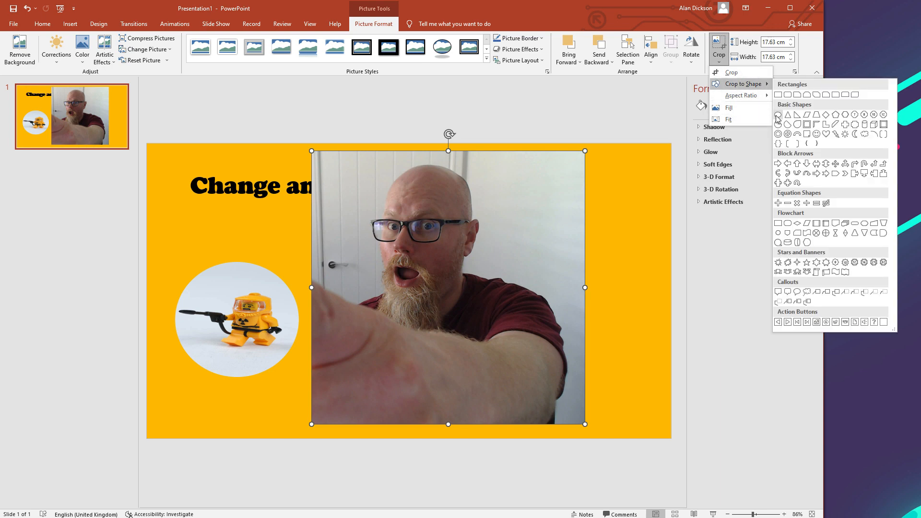
pyautogui.click(796, 115)
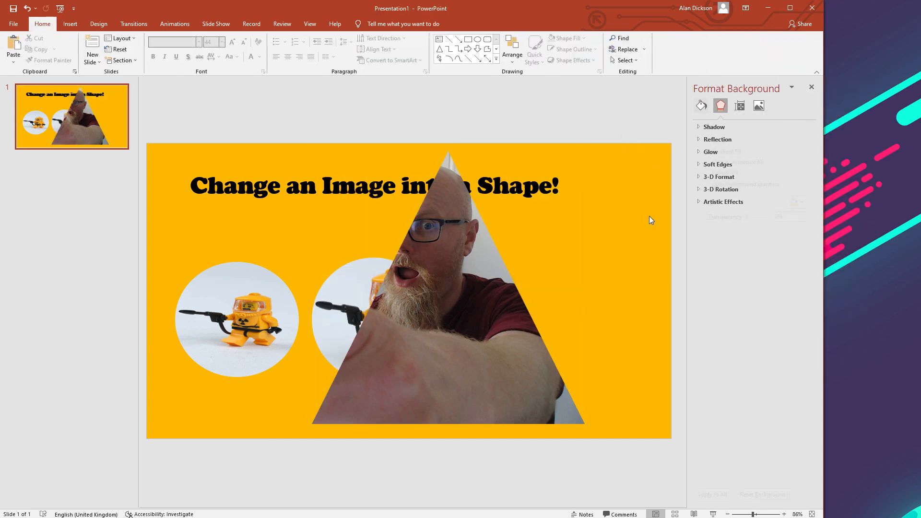
pyautogui.click(701, 106)
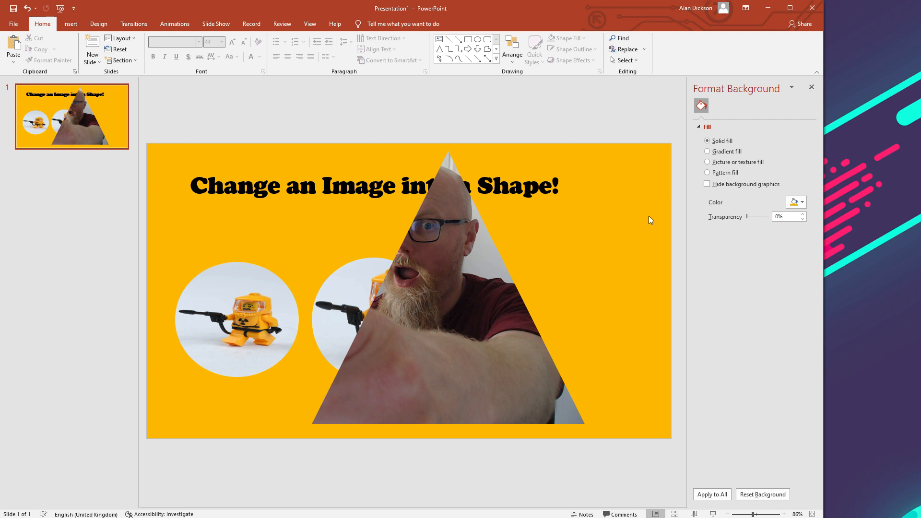